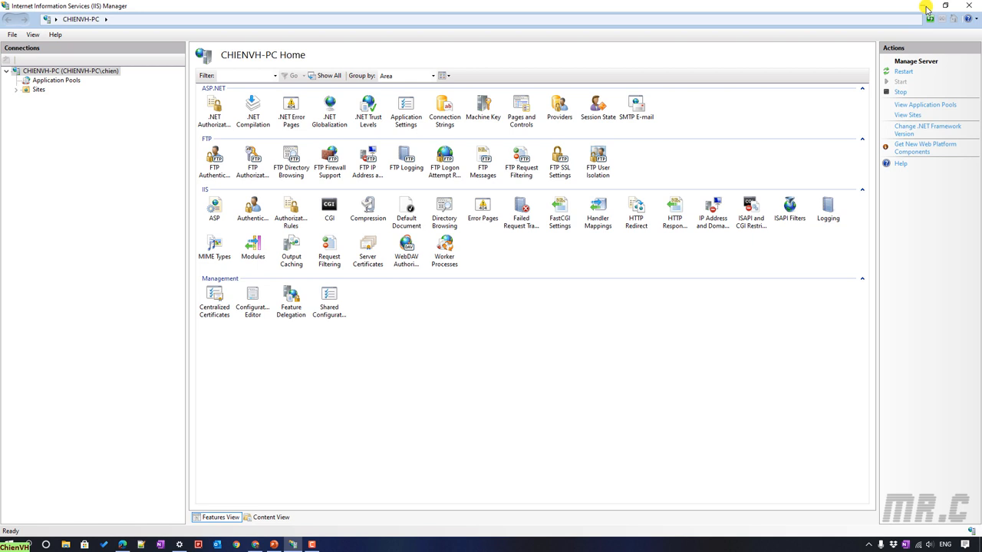
mouse_move(733, 294)
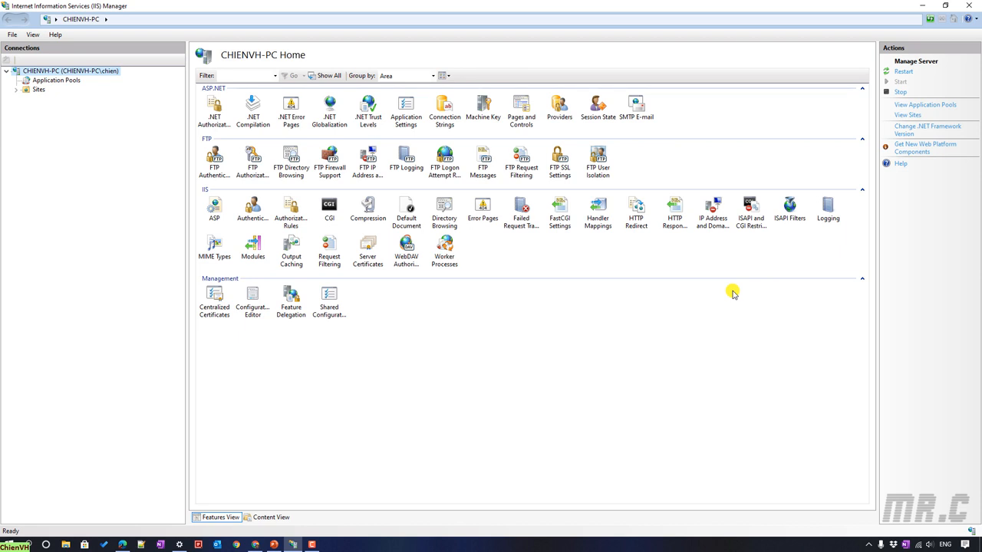
mouse_move(703, 319)
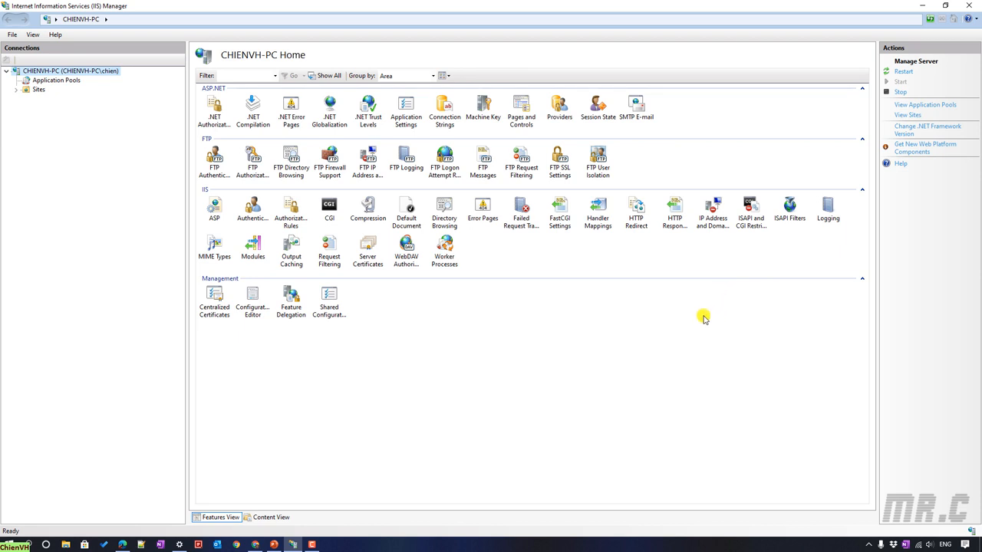
mouse_move(152, 167)
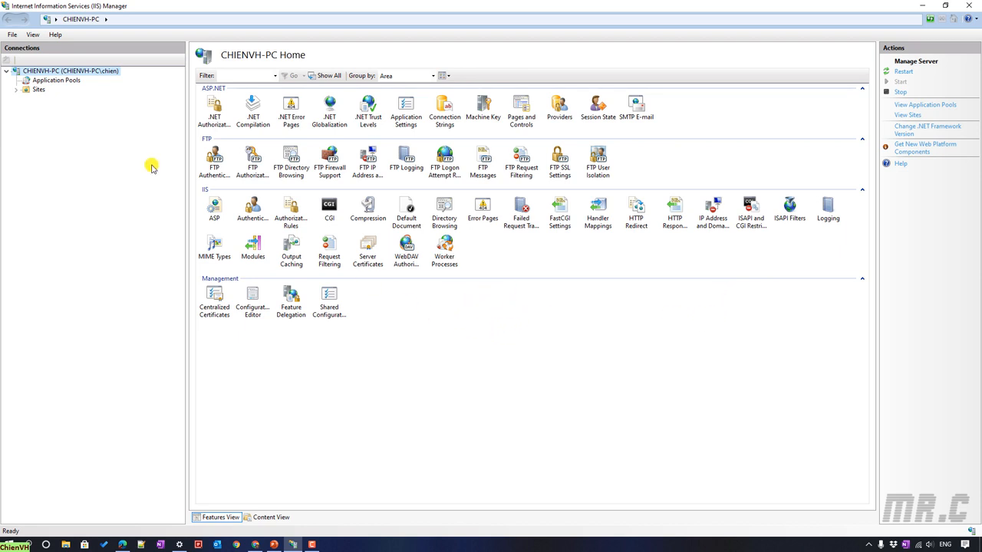
mouse_move(83, 154)
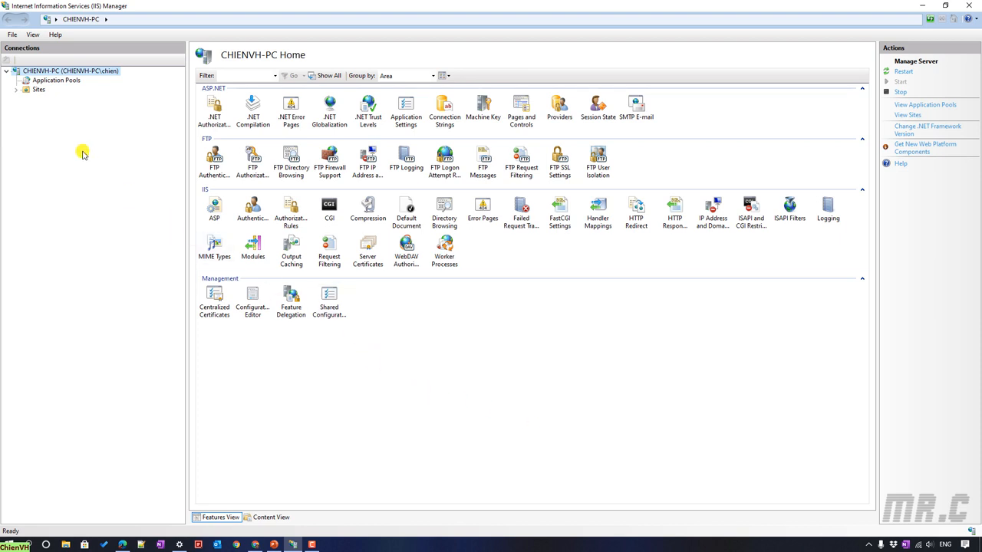
mouse_move(74, 126)
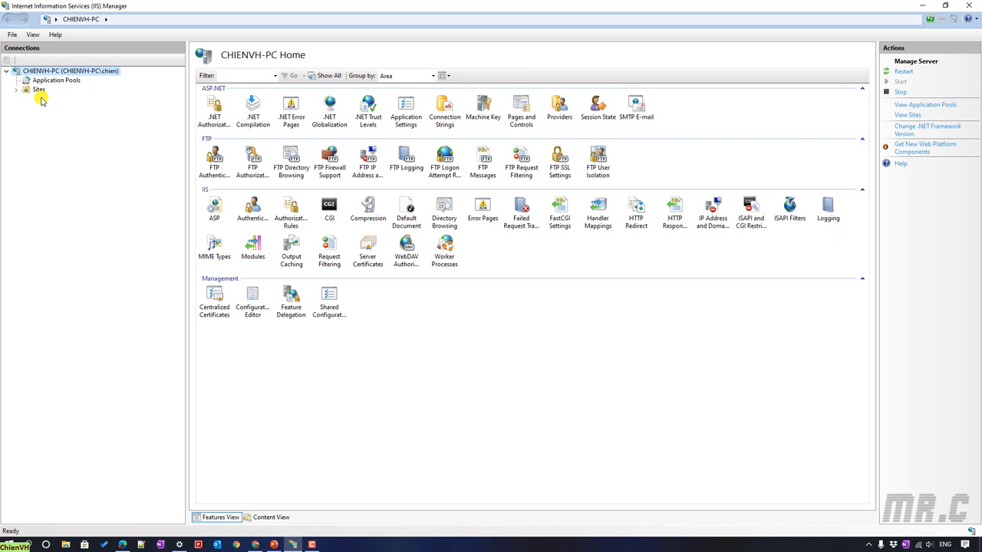
mouse_move(64, 90)
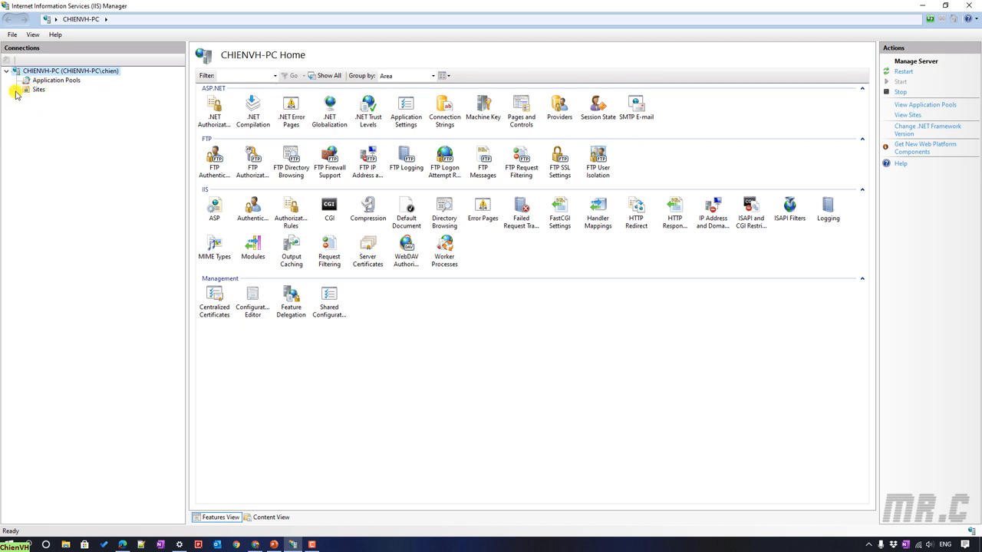
Expand Sites under CHIENVH-PC to list Default Web Site and mvctesting.local
left_click(16, 90)
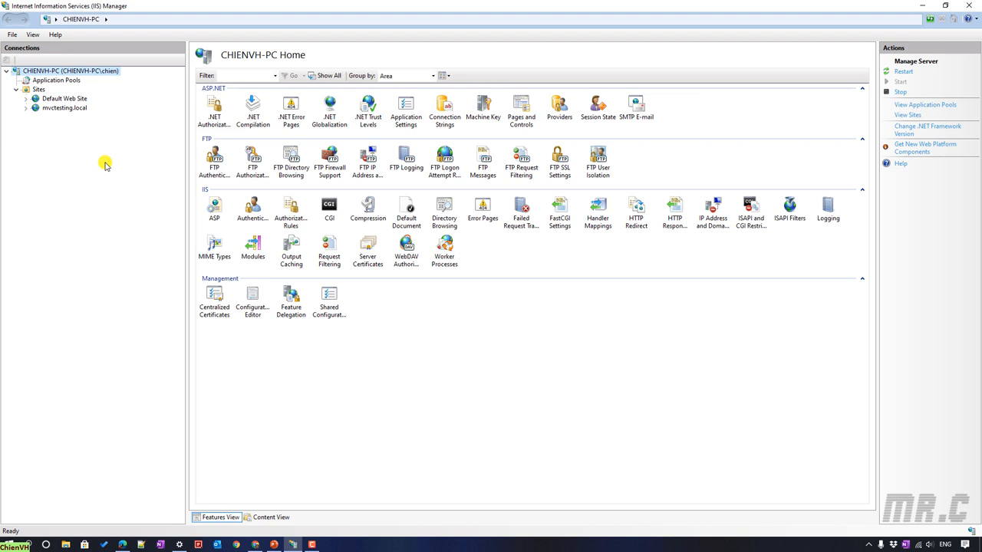
mouse_move(117, 160)
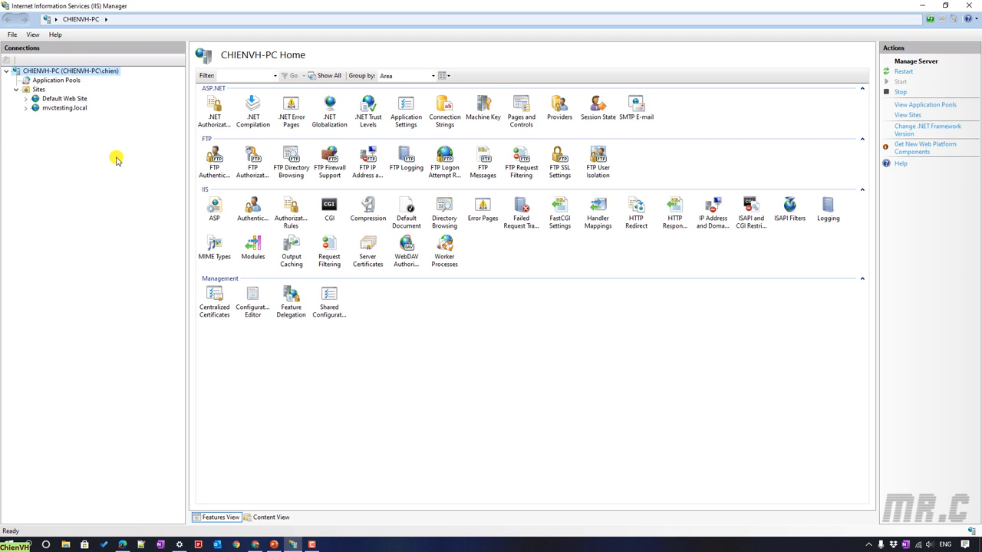
mouse_move(100, 123)
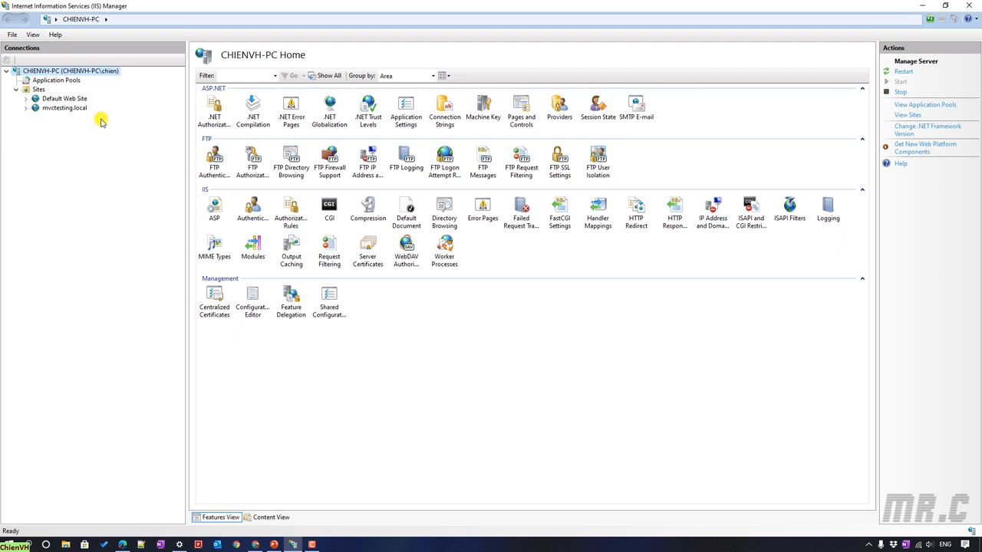
mouse_move(65, 107)
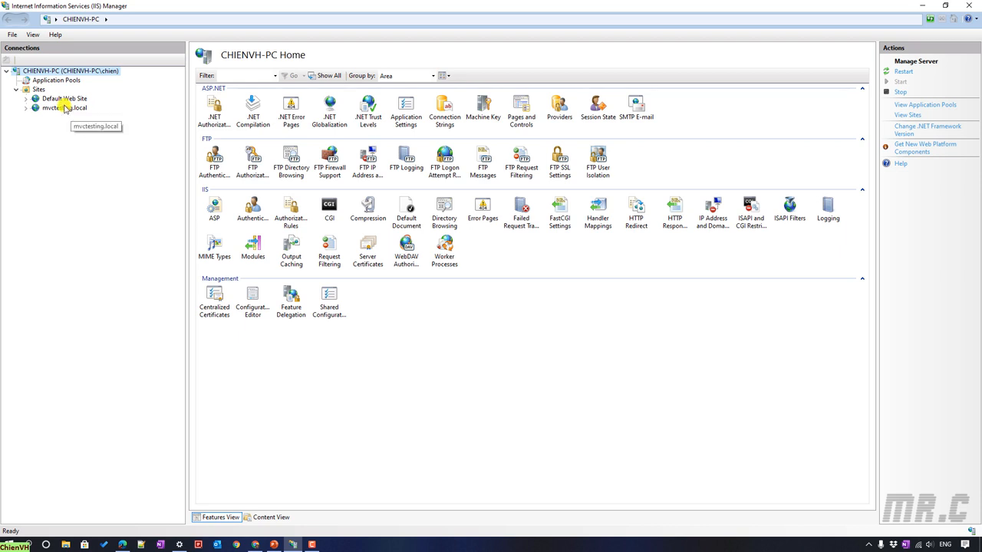
mouse_move(81, 116)
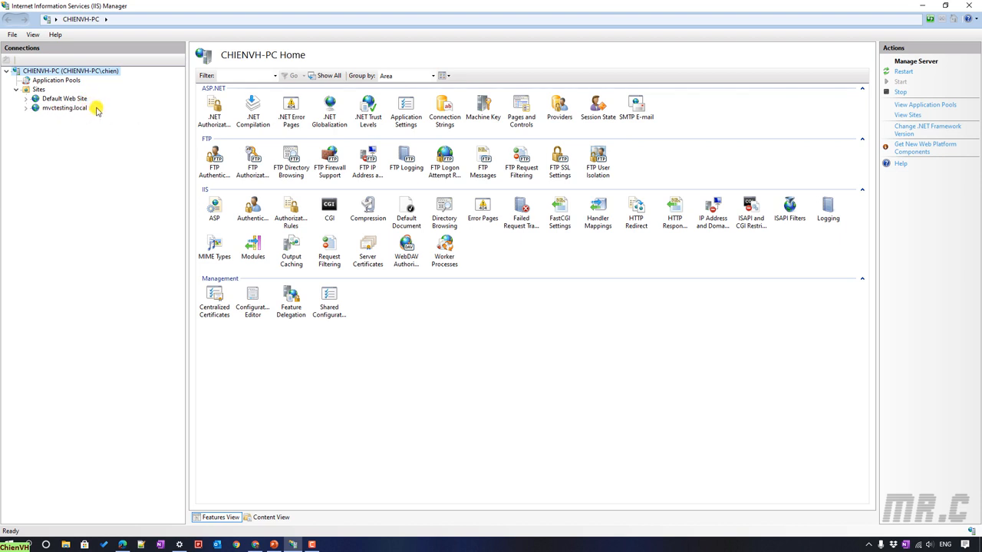
mouse_move(64, 107)
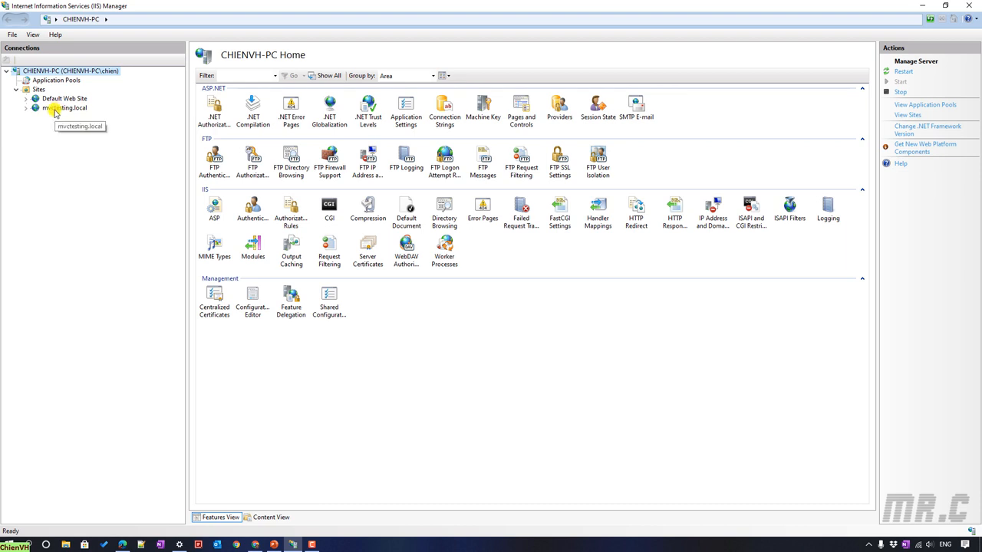
Select mvctesting.local and expand it to show bin, Content, fonts, Scripts and Views
left_click(65, 107)
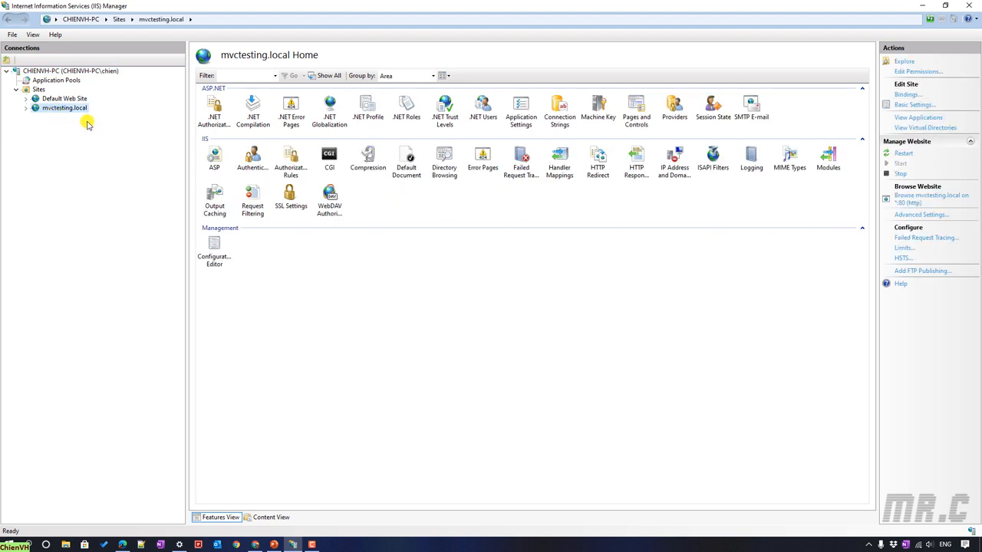
left_click(27, 108)
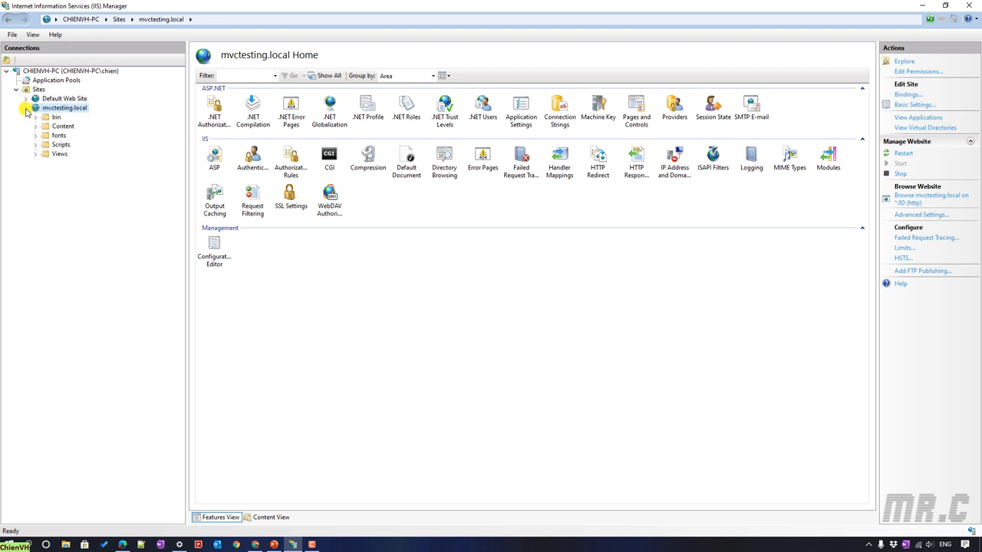
mouse_move(70, 333)
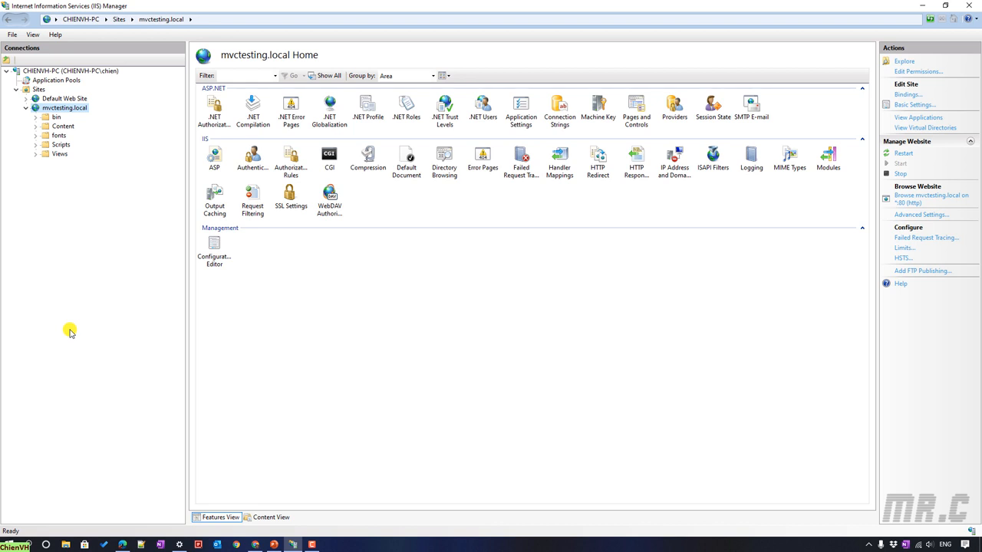
mouse_move(78, 168)
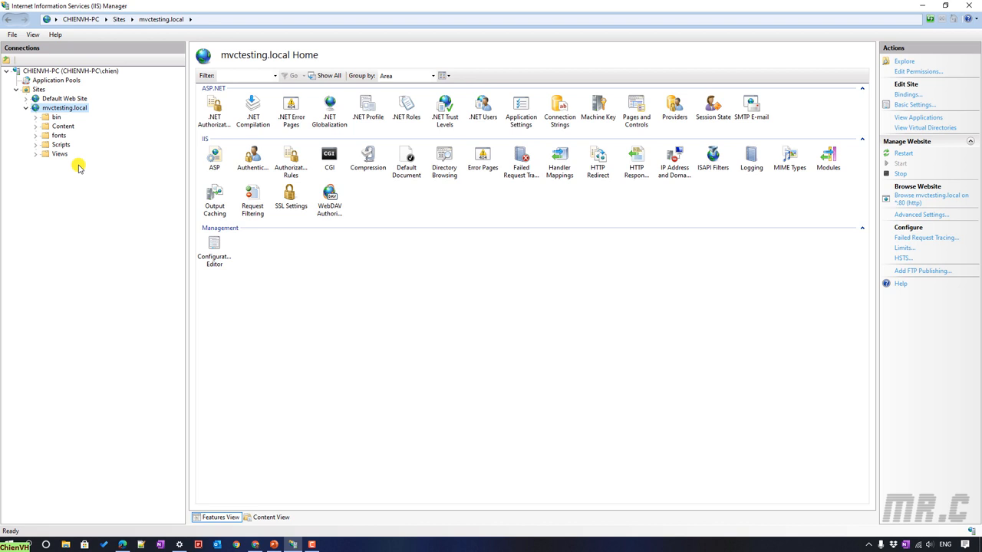
mouse_move(68, 284)
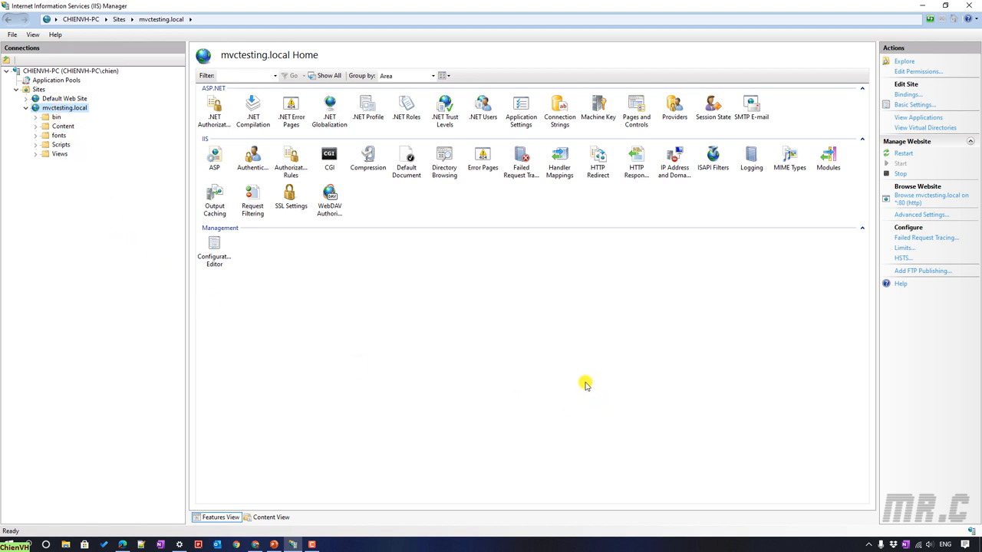
mouse_move(636, 157)
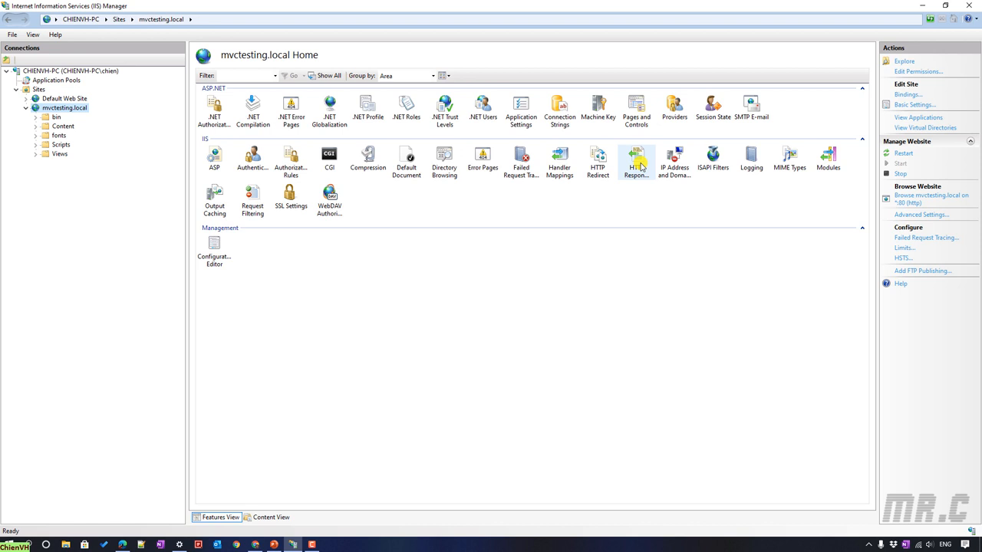
Open the HTTP Response Headers feature for mvctesting.local
double_click(637, 158)
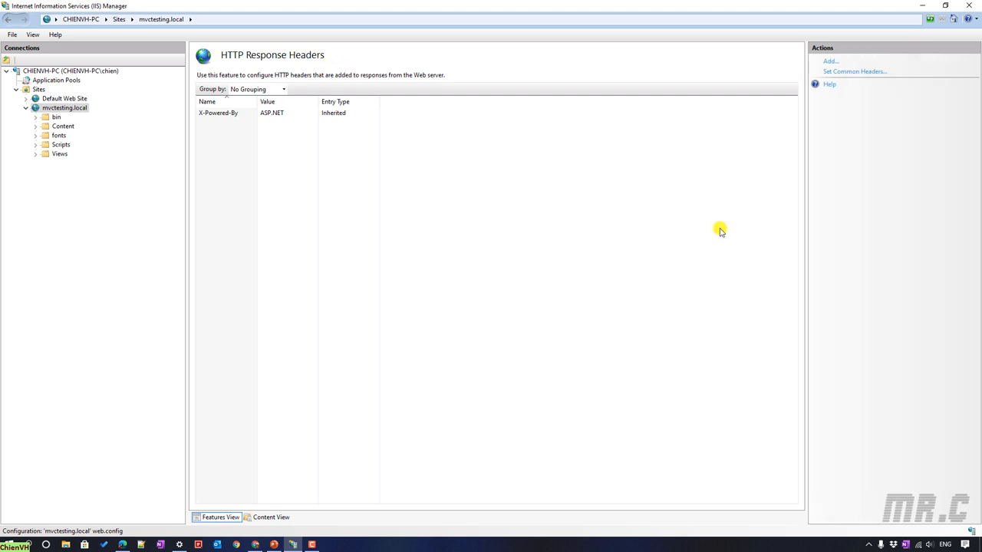
mouse_move(726, 236)
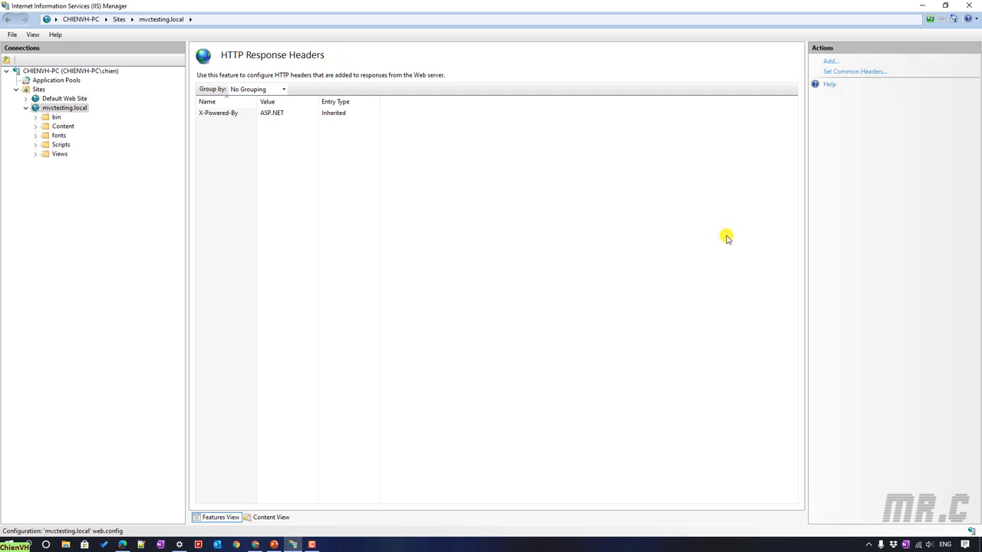
mouse_move(925, 116)
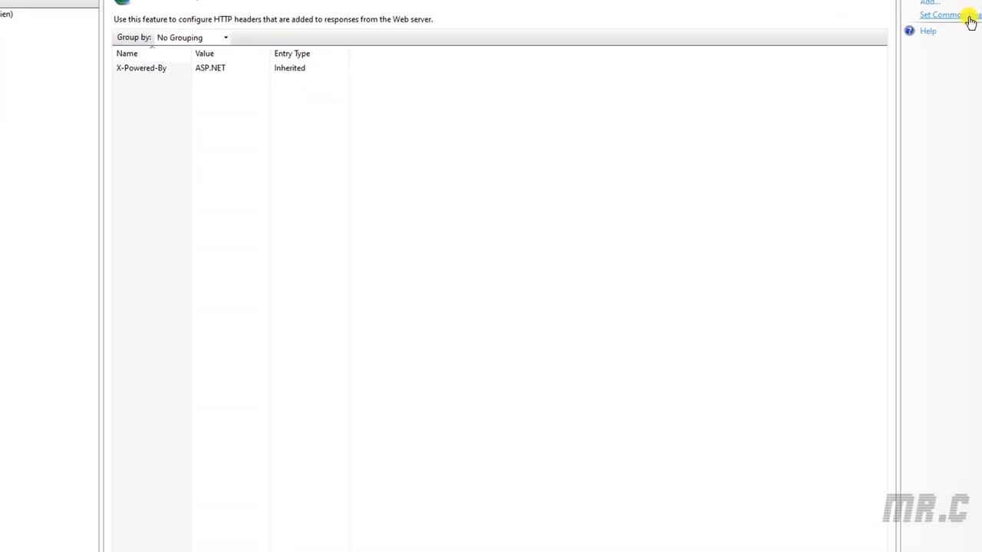
In Set Common HTTP Response Headers, enable 'Expire Web content'
left_click(940, 15)
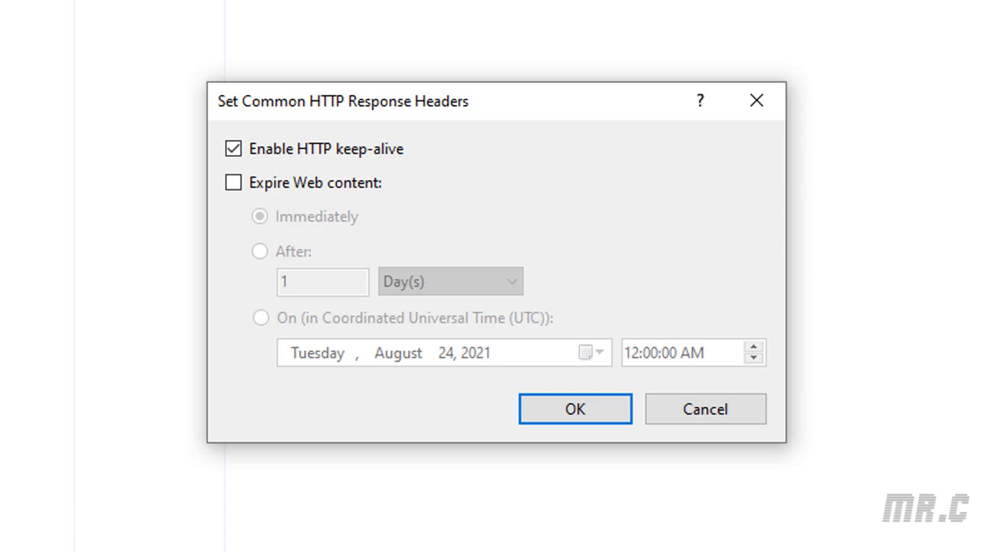
mouse_move(326, 107)
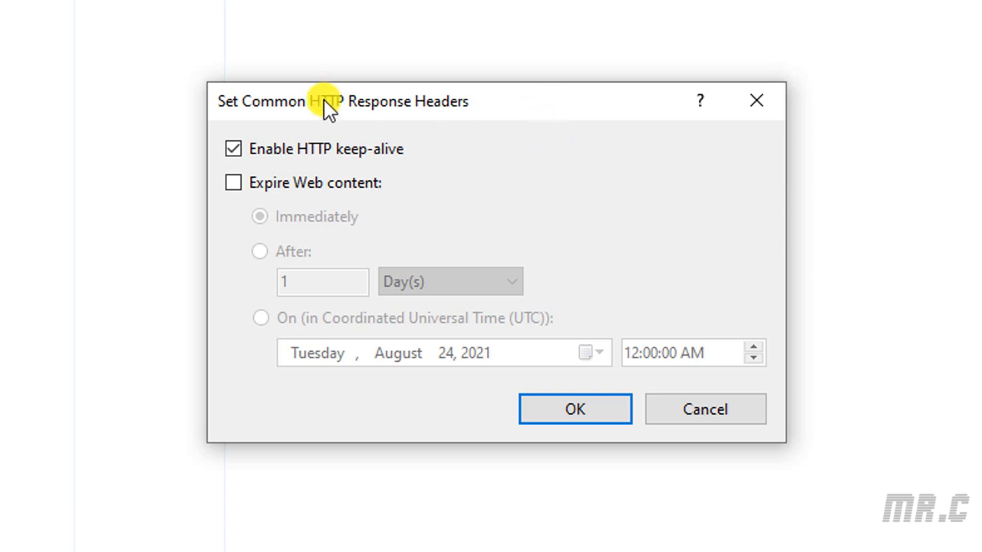
mouse_move(513, 123)
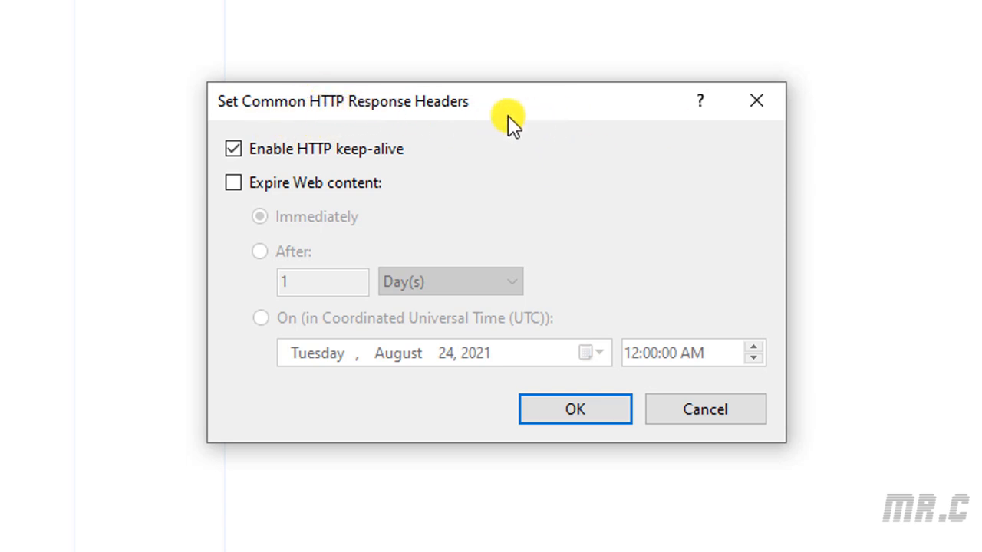
mouse_move(637, 230)
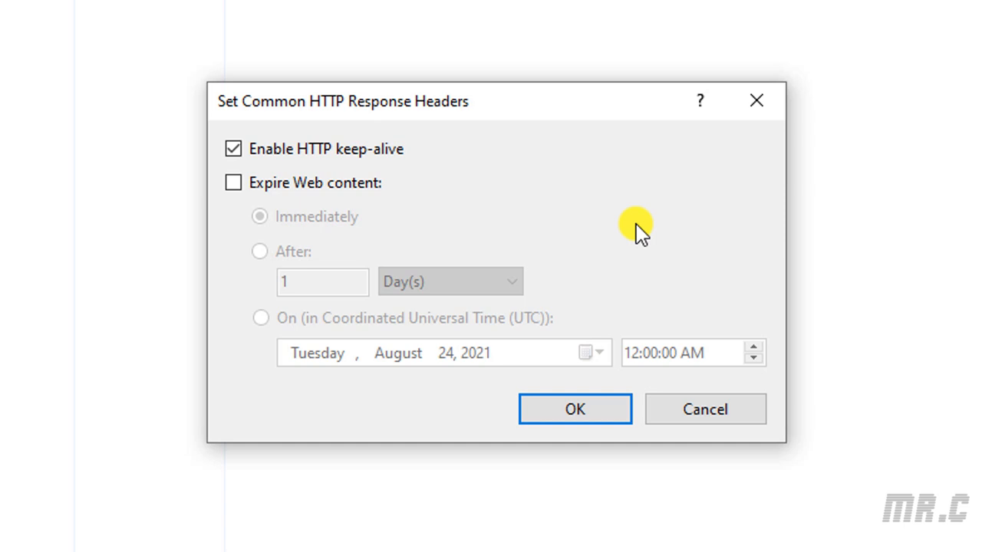
mouse_move(337, 161)
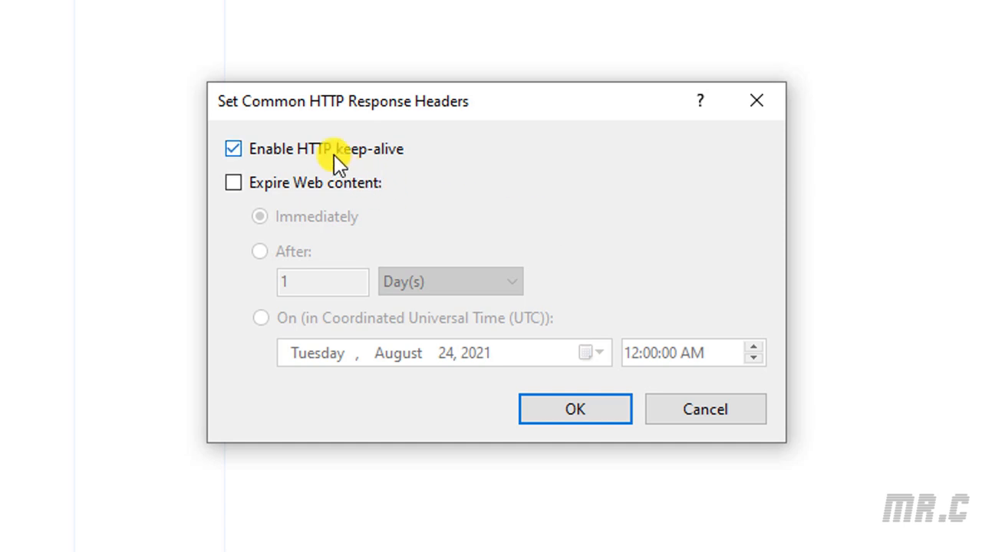
mouse_move(270, 154)
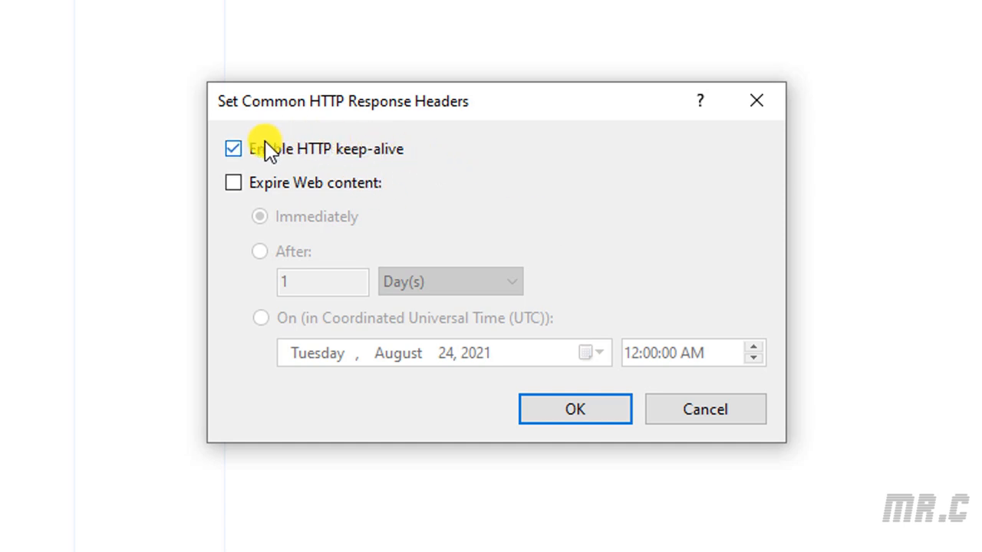
mouse_move(318, 123)
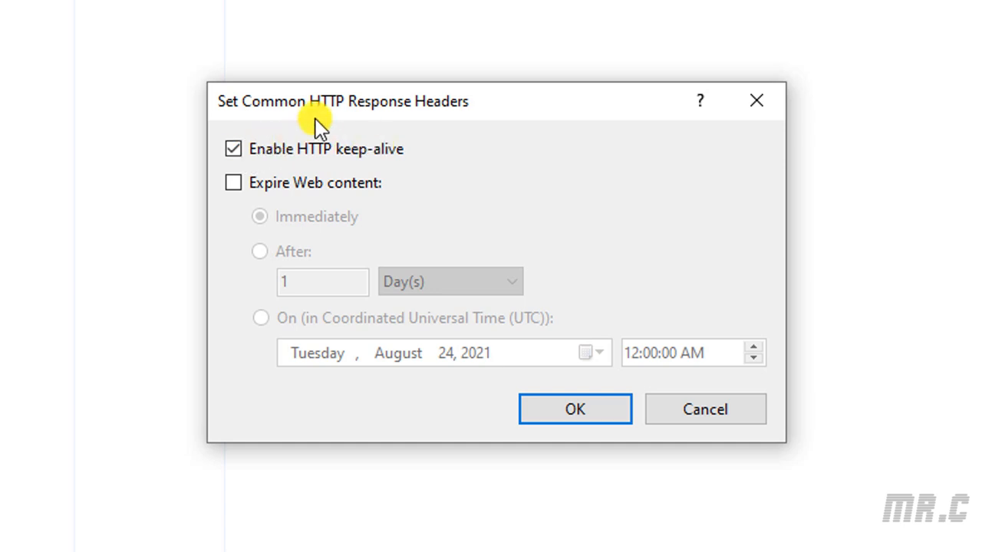
mouse_move(457, 169)
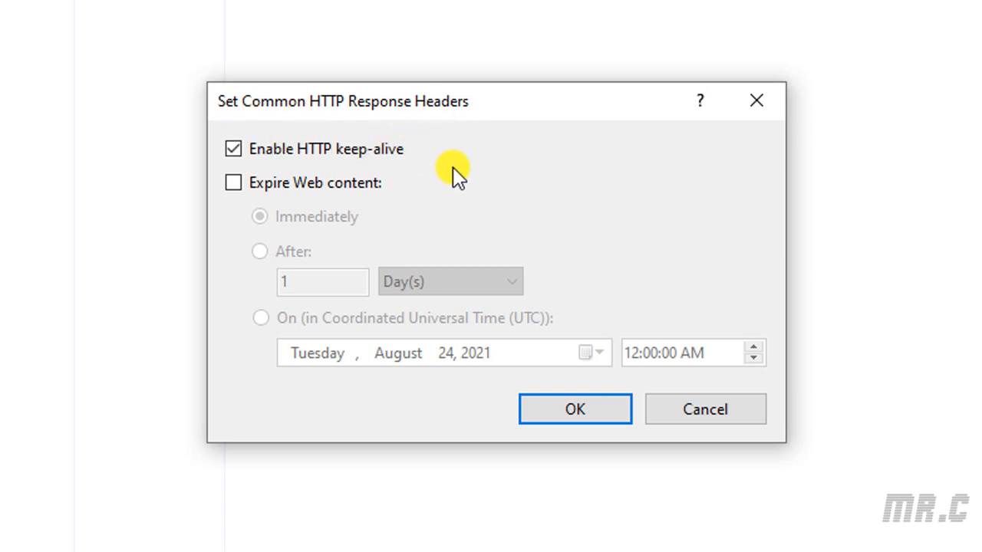
mouse_move(299, 265)
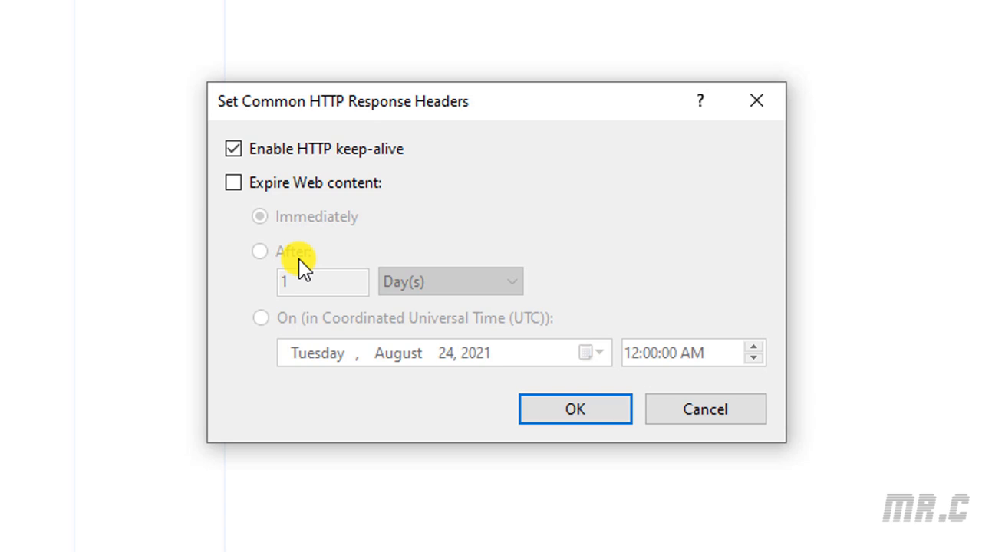
mouse_move(369, 230)
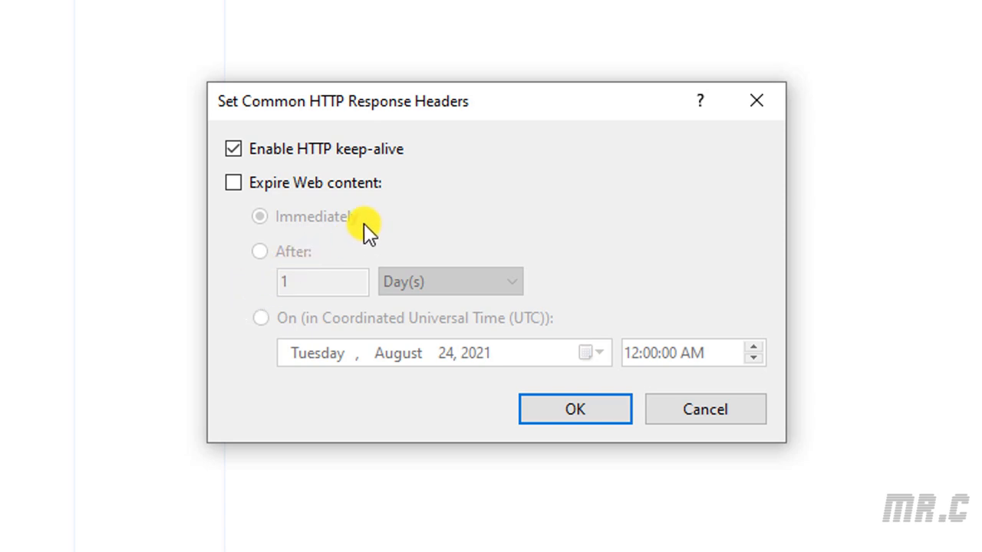
mouse_move(307, 211)
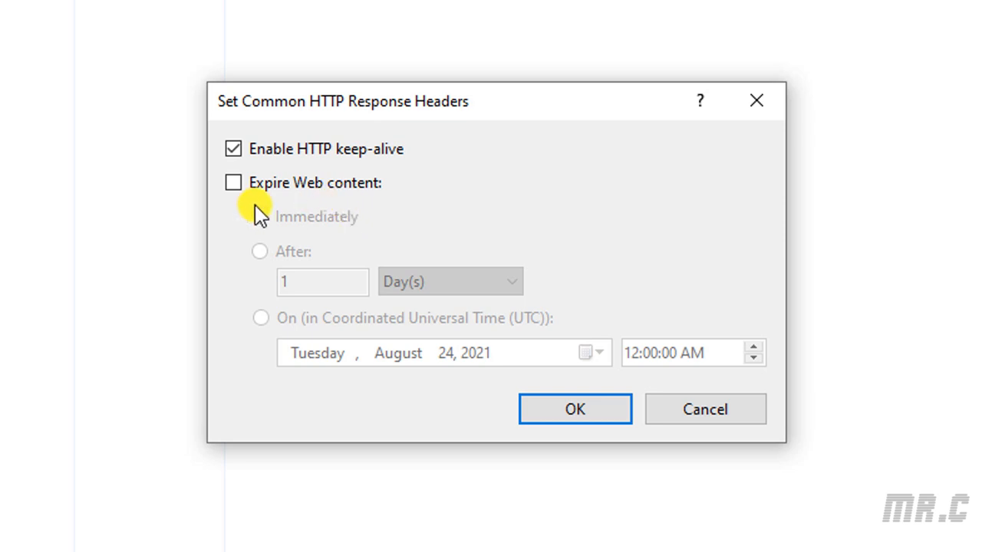
left_click(232, 182)
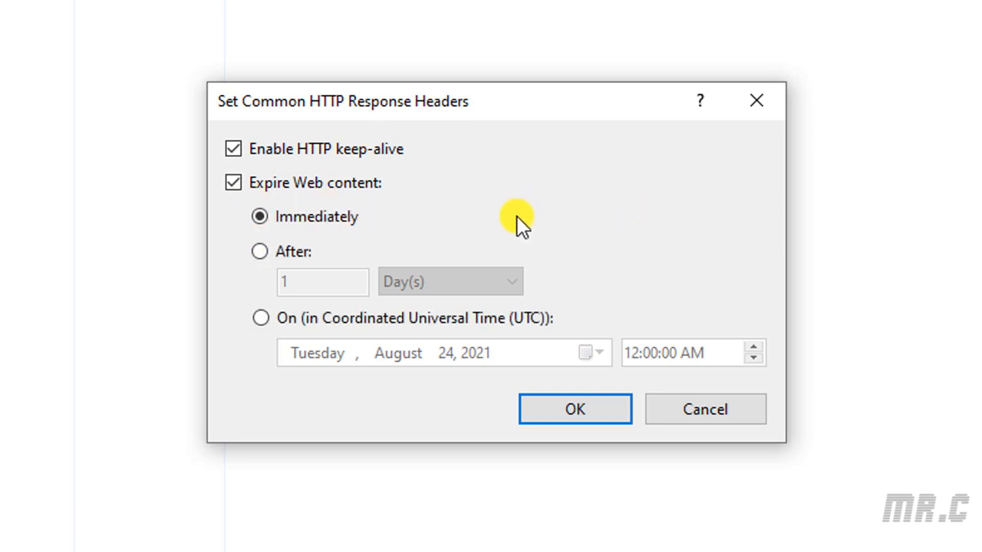
mouse_move(560, 230)
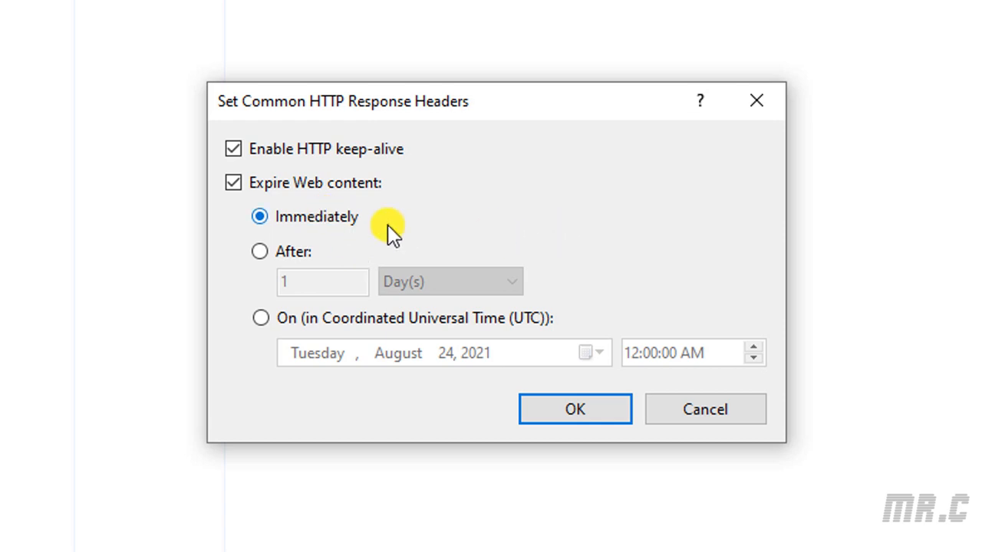
mouse_move(285, 338)
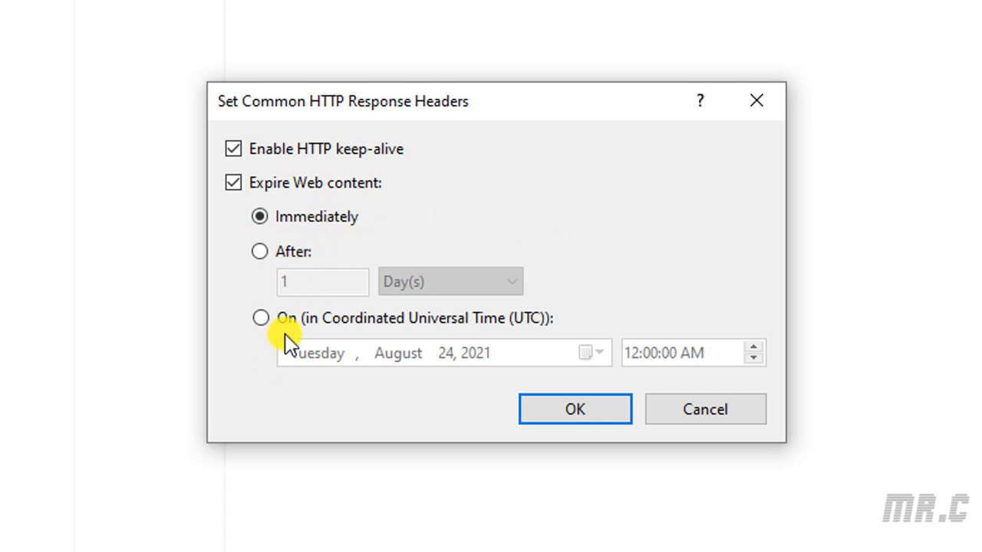
mouse_move(541, 272)
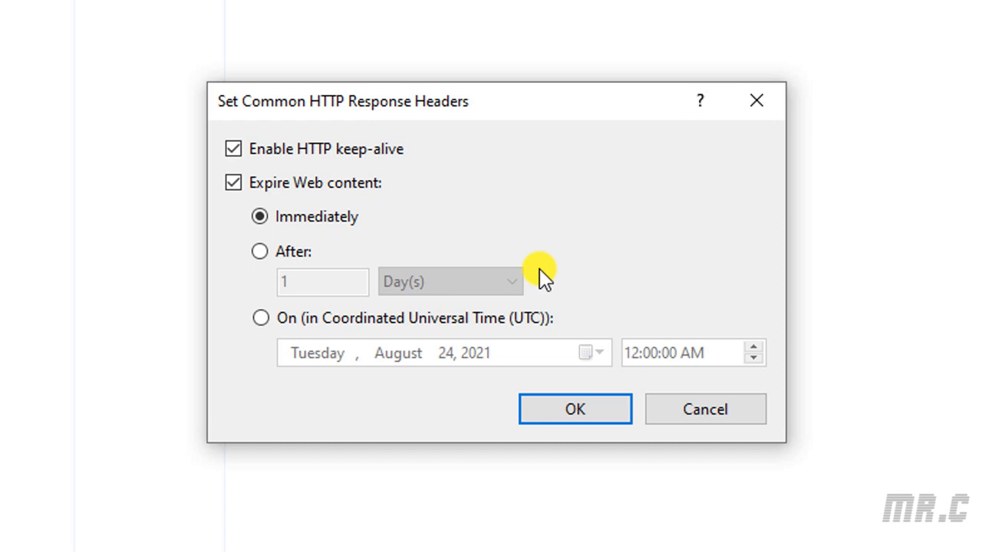
mouse_move(695, 234)
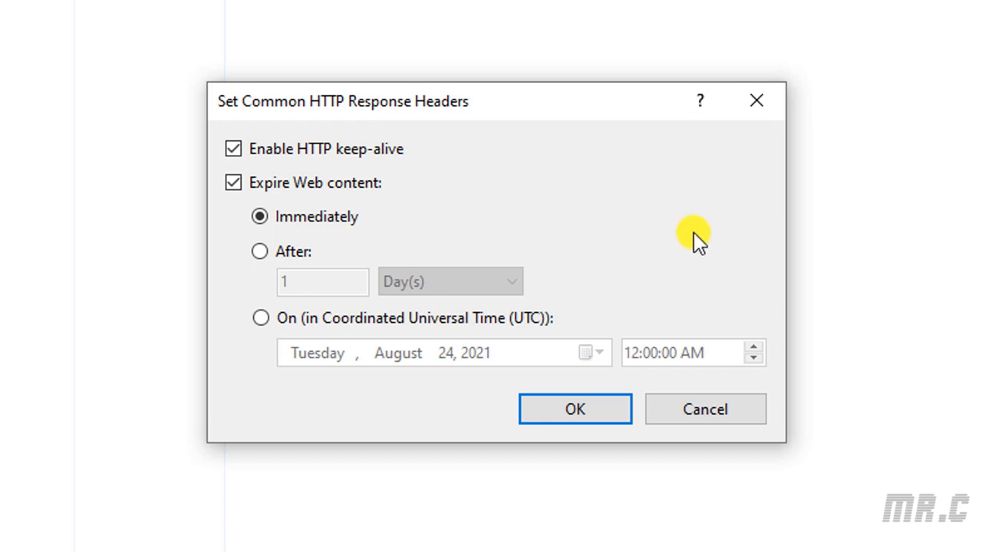
mouse_move(663, 230)
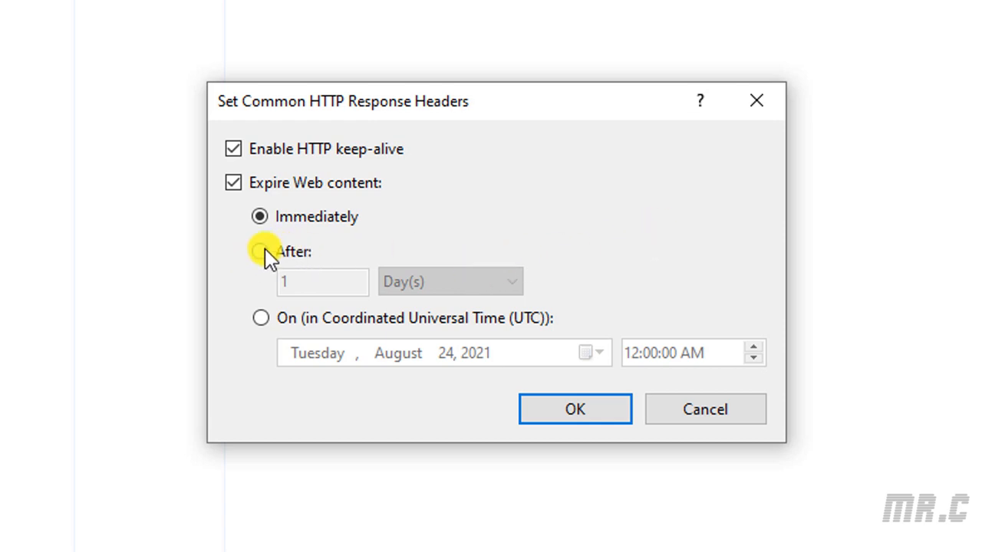
Set content expiration to After 8 Day(s)
left_click(260, 252)
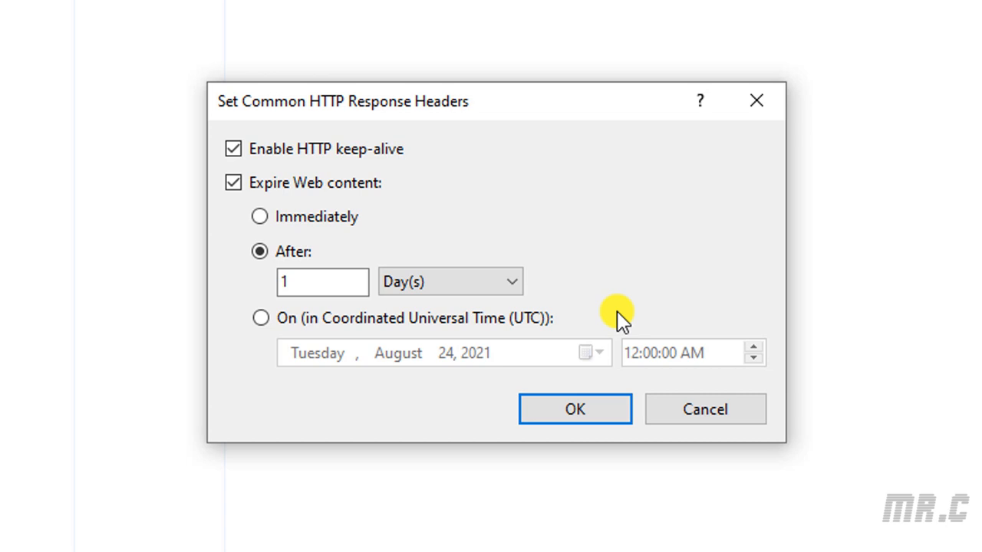
mouse_move(456, 338)
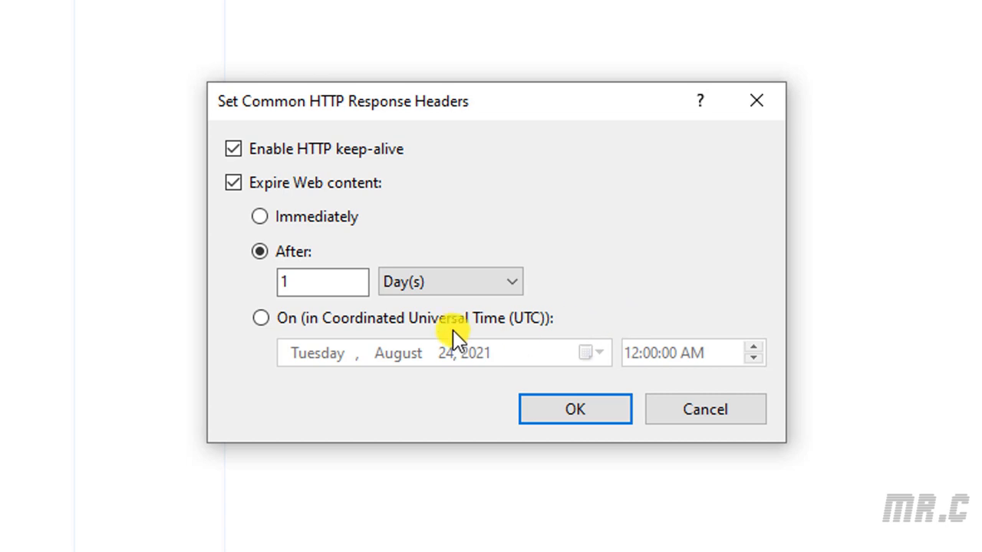
type("8")
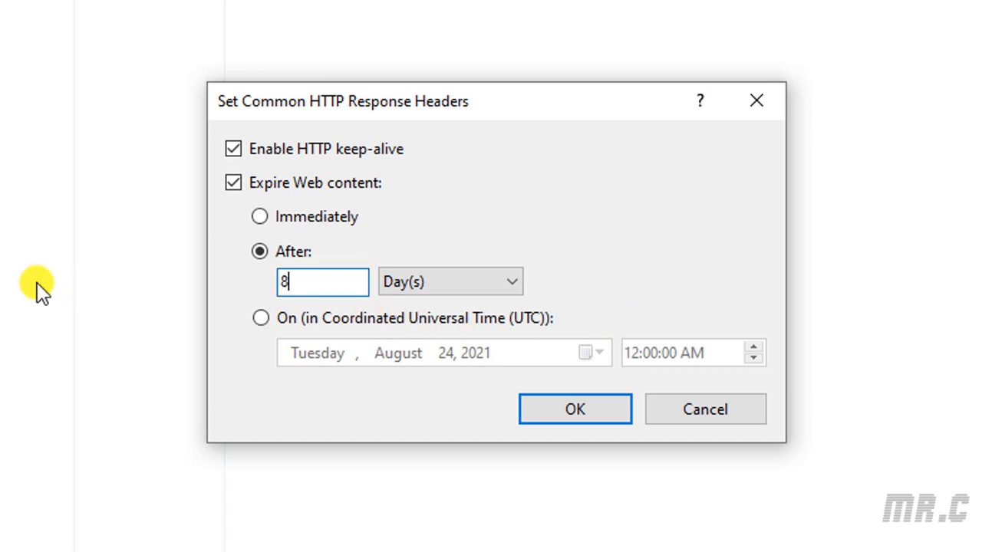
left_click(511, 282)
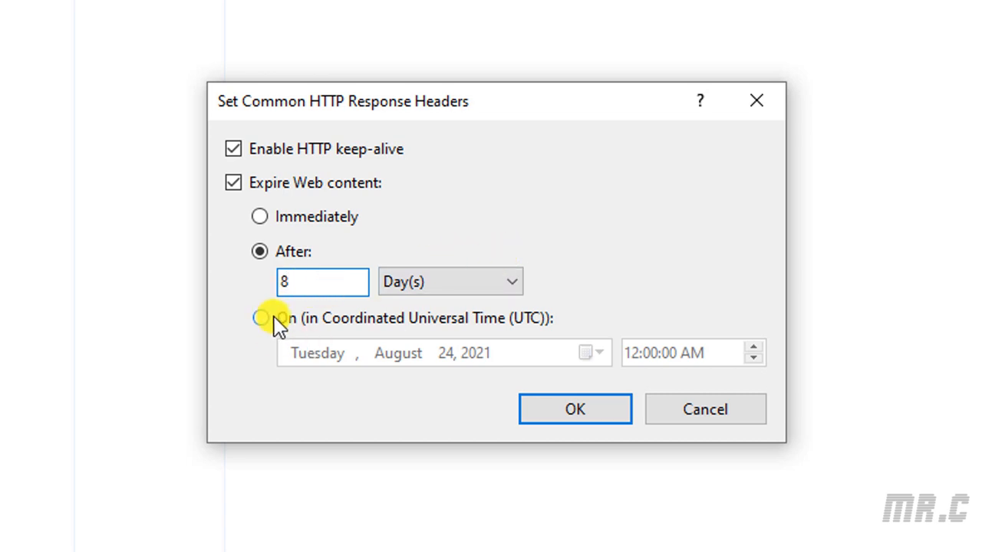
mouse_move(322, 338)
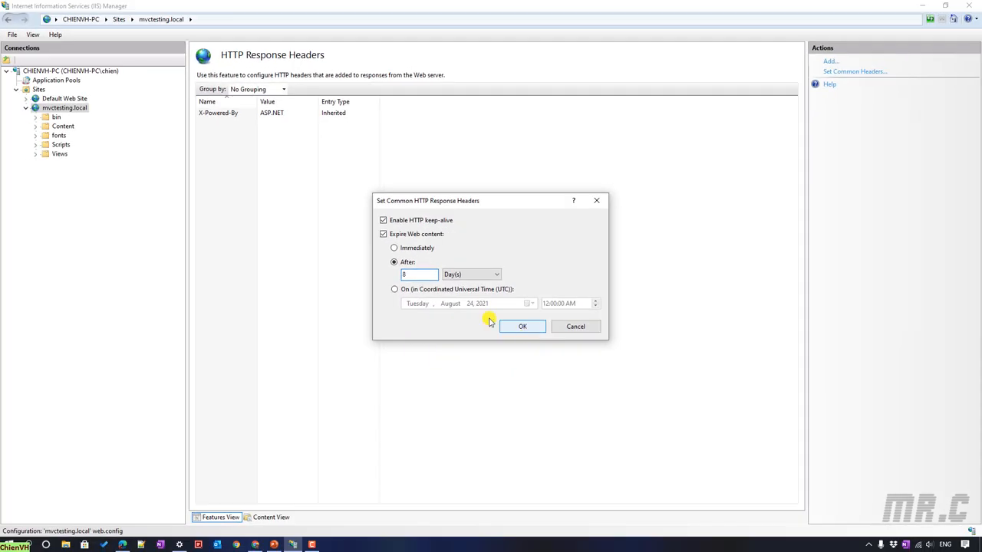
Confirm the 8-day expiration, then reopen the common headers dialog to verify and close it
left_click(522, 326)
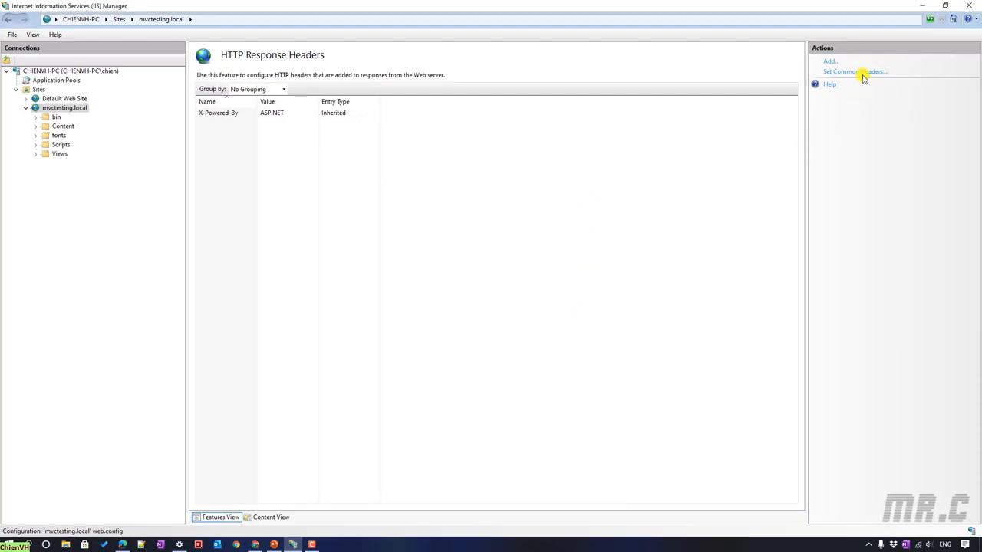
left_click(853, 71)
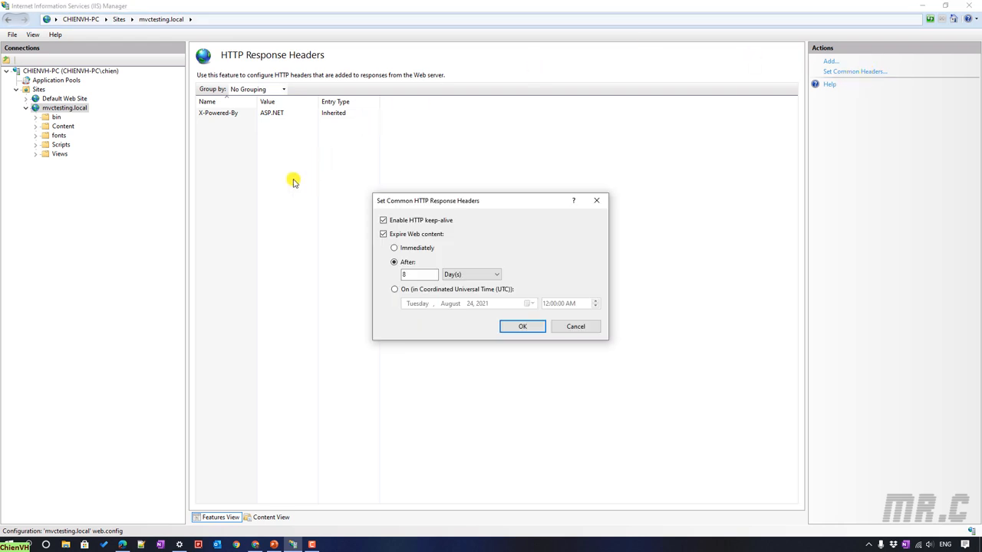
left_click(521, 326)
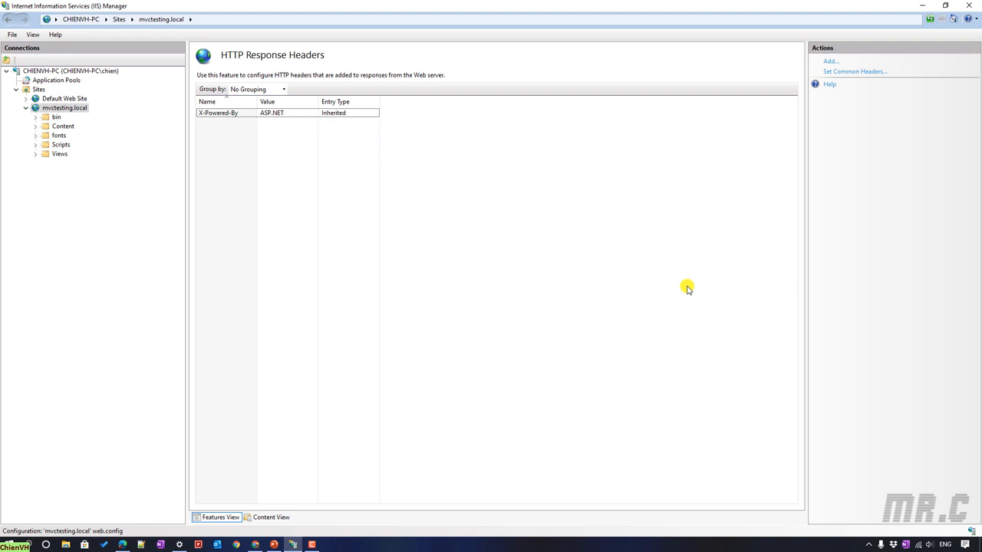
mouse_move(501, 329)
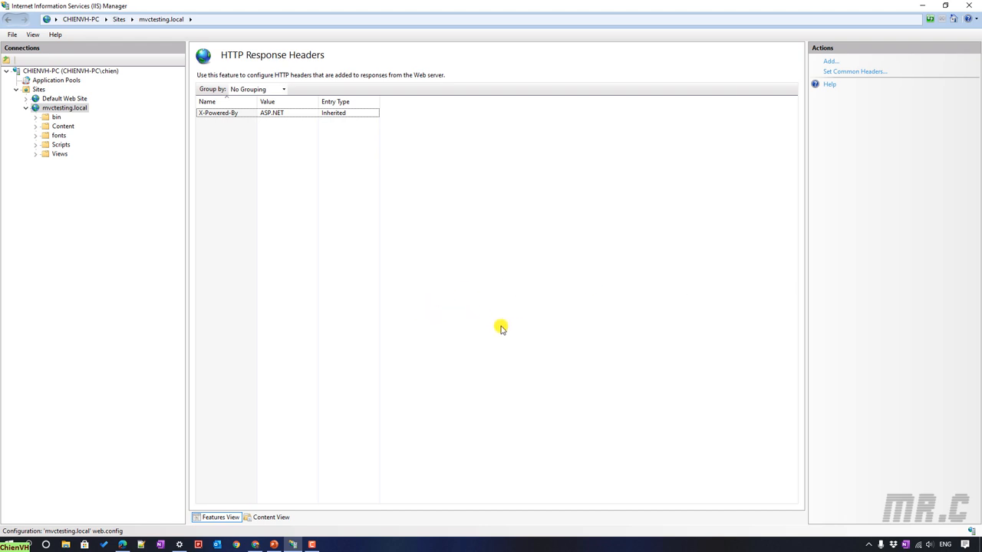
mouse_move(166, 182)
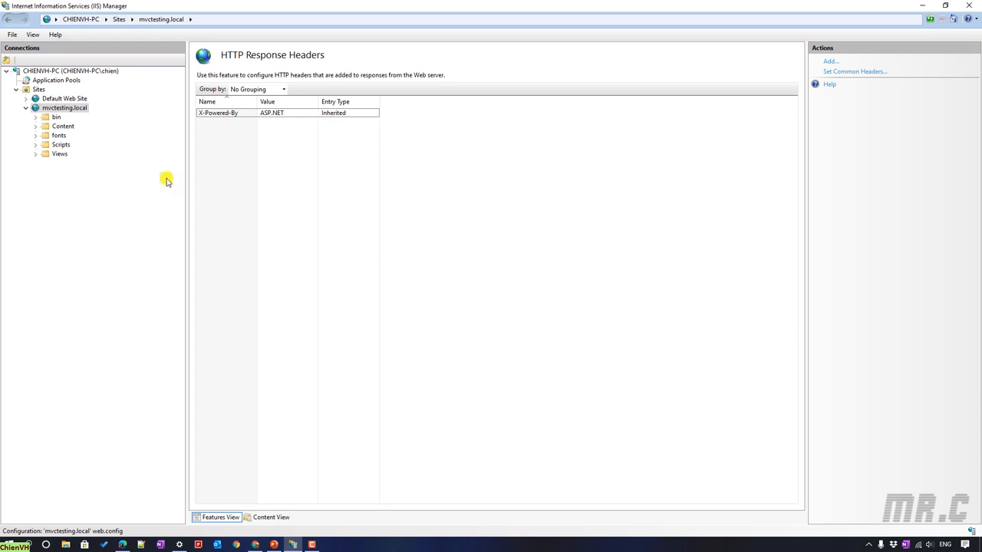
Check that the Views folder's common response headers show After 8 Day(s), then close
left_click(60, 154)
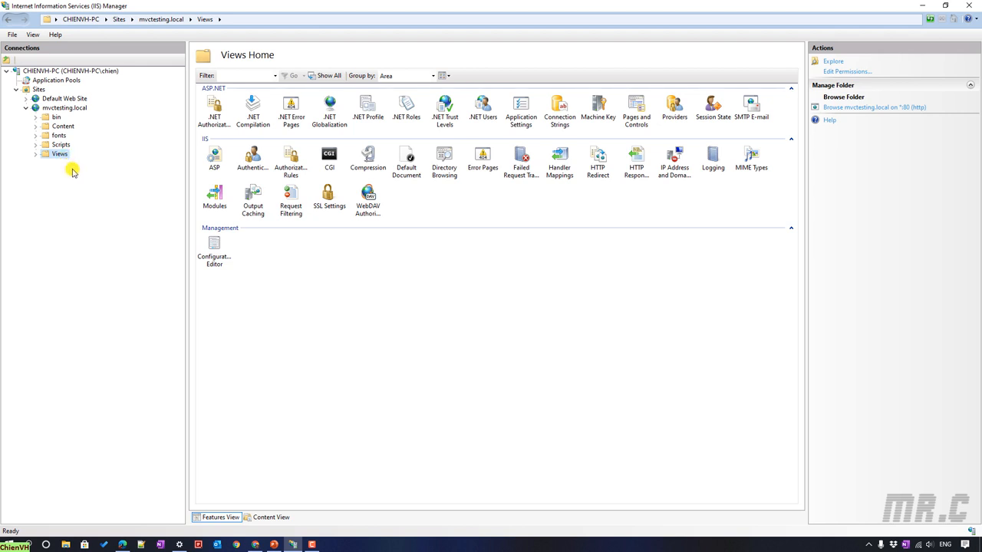
mouse_move(601, 342)
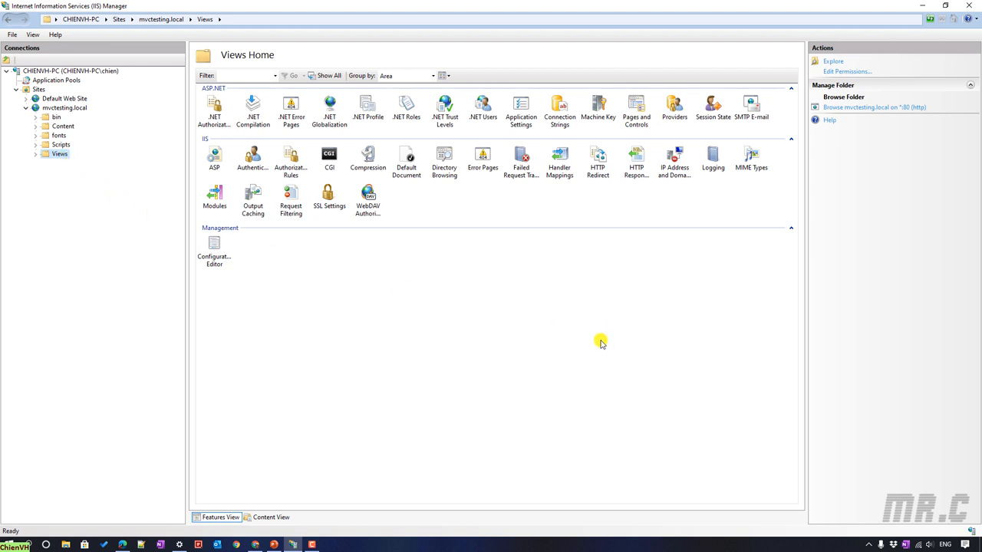
double_click(635, 157)
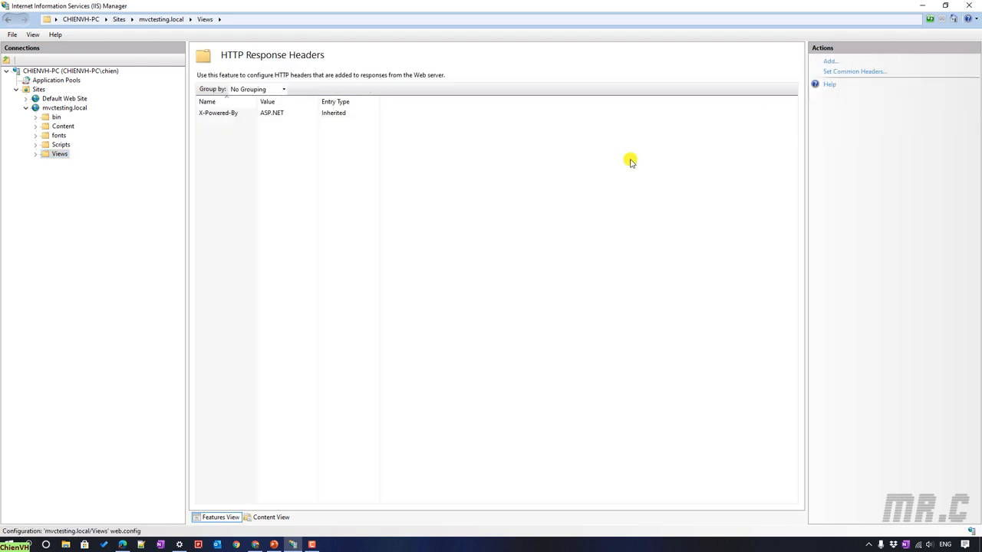
mouse_move(868, 114)
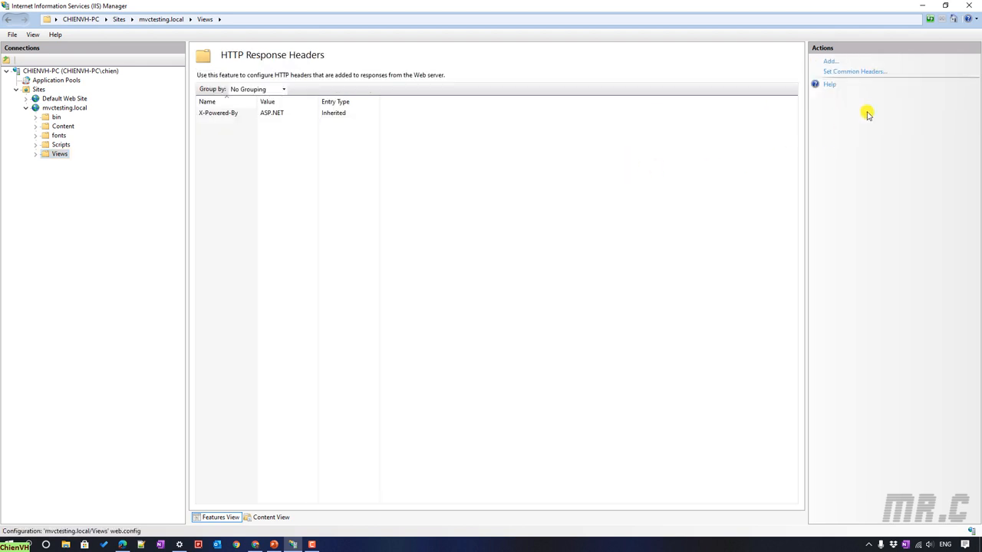
left_click(854, 71)
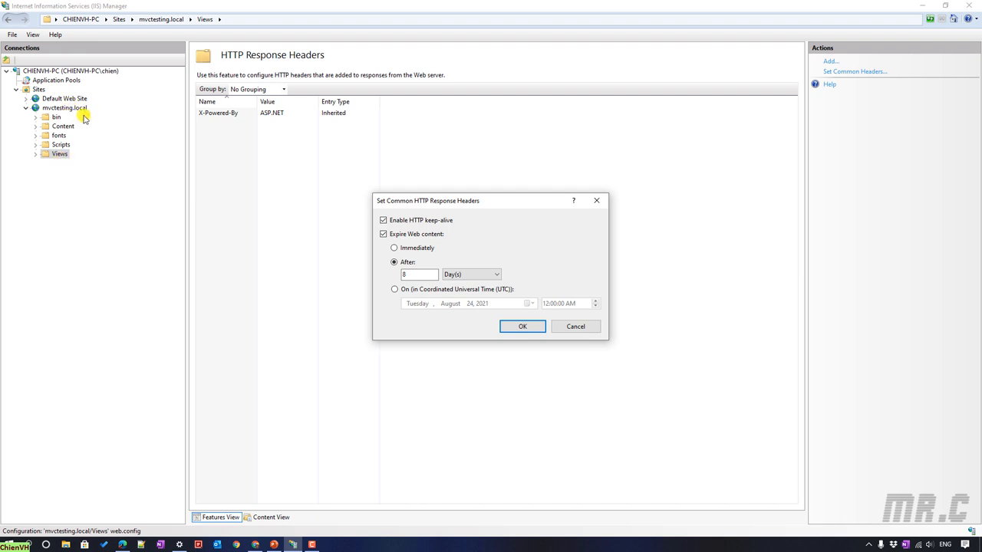
left_click(522, 326)
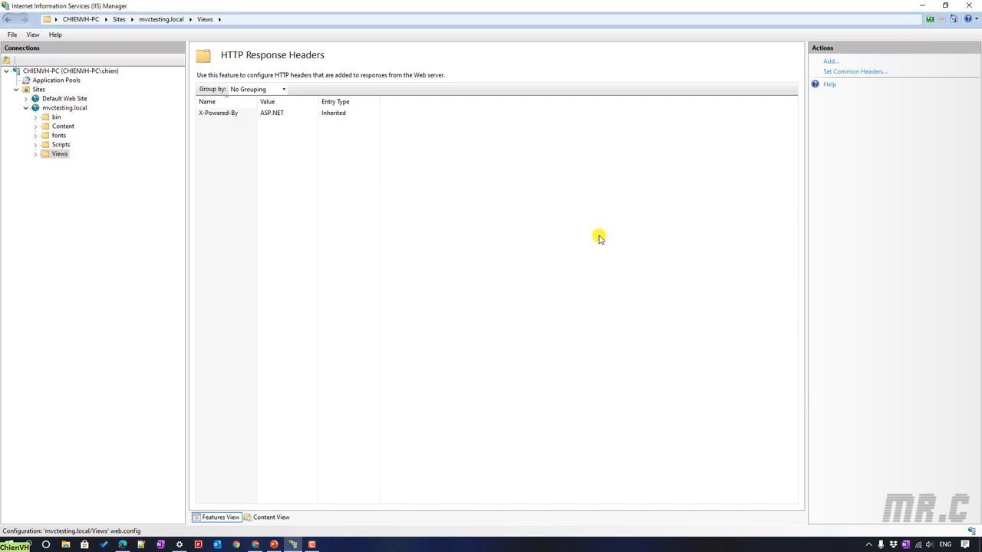